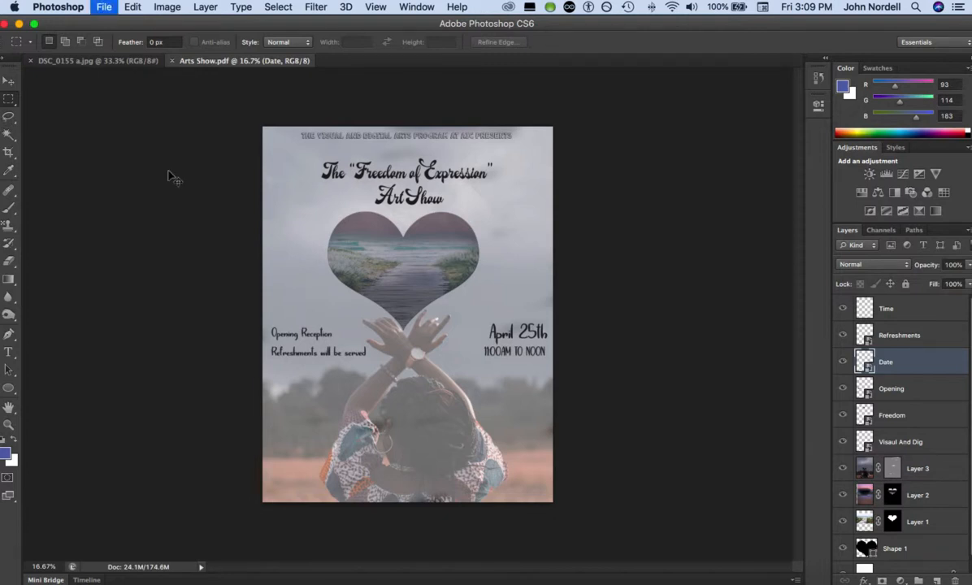
# Step: Reach the File menu to get to the poster's printing options
pyautogui.click(104, 7)
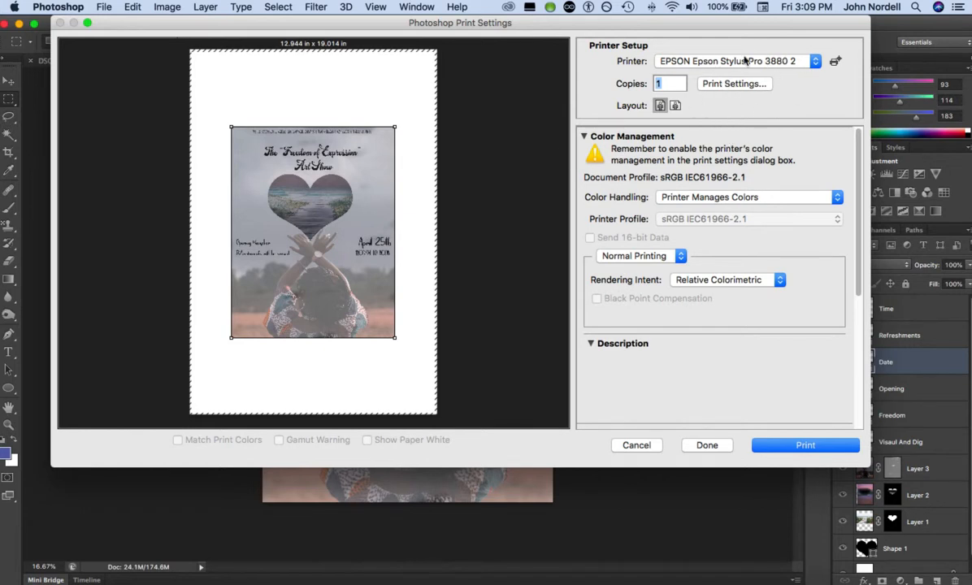
pyautogui.moveTo(734, 83)
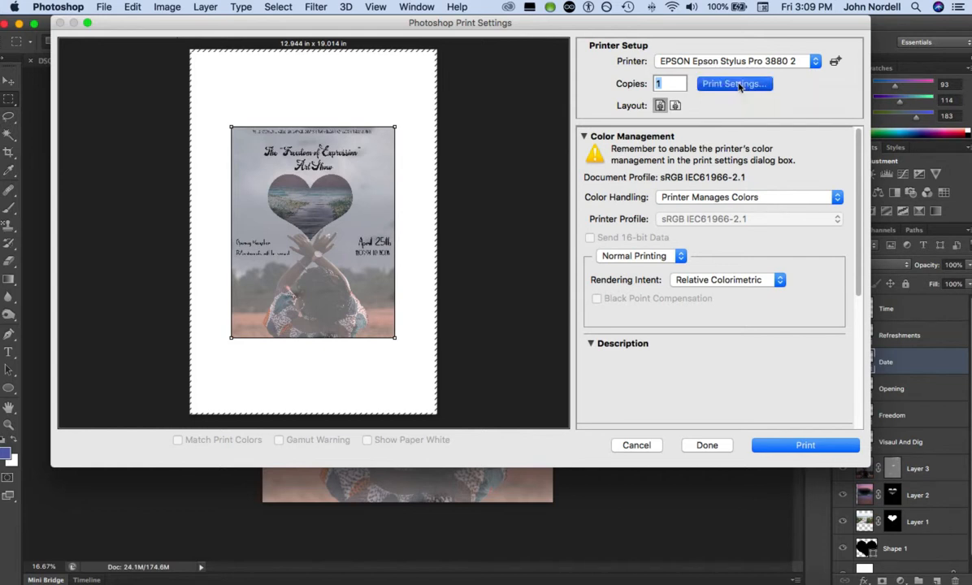
# Step: Bring up the Epson Stylus Pro 3880's own print dialog showing Super A3 paper
pyautogui.click(733, 85)
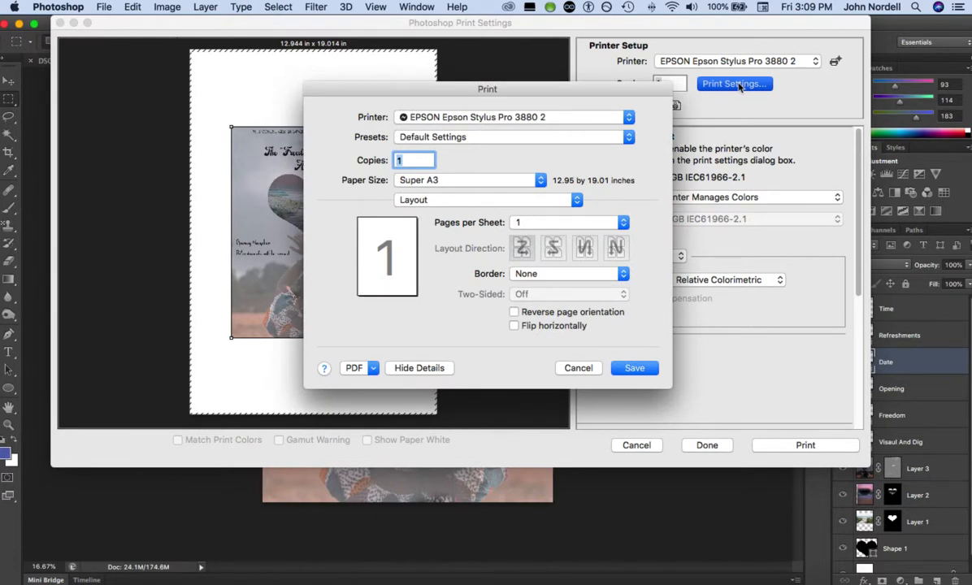
pyautogui.moveTo(454, 186)
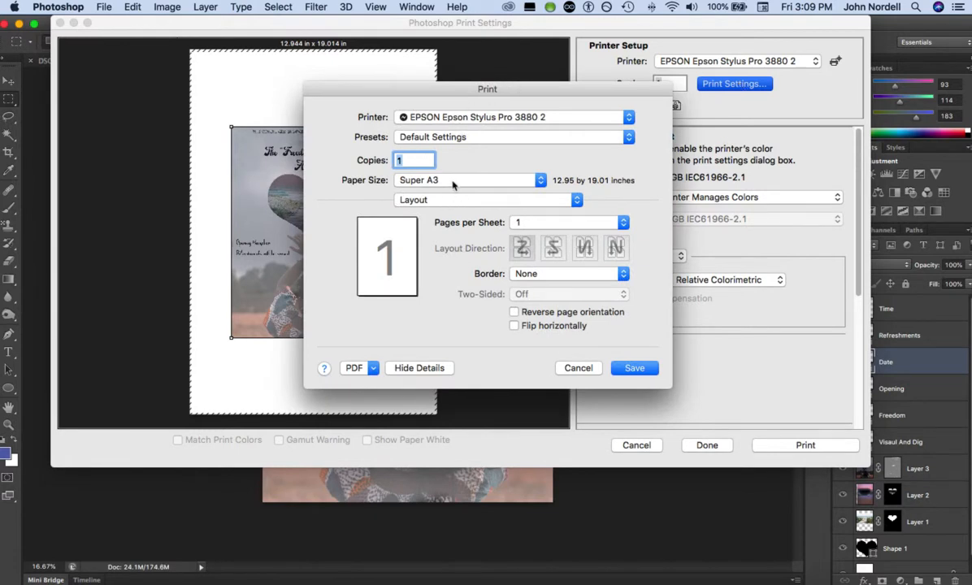
pyautogui.moveTo(546, 185)
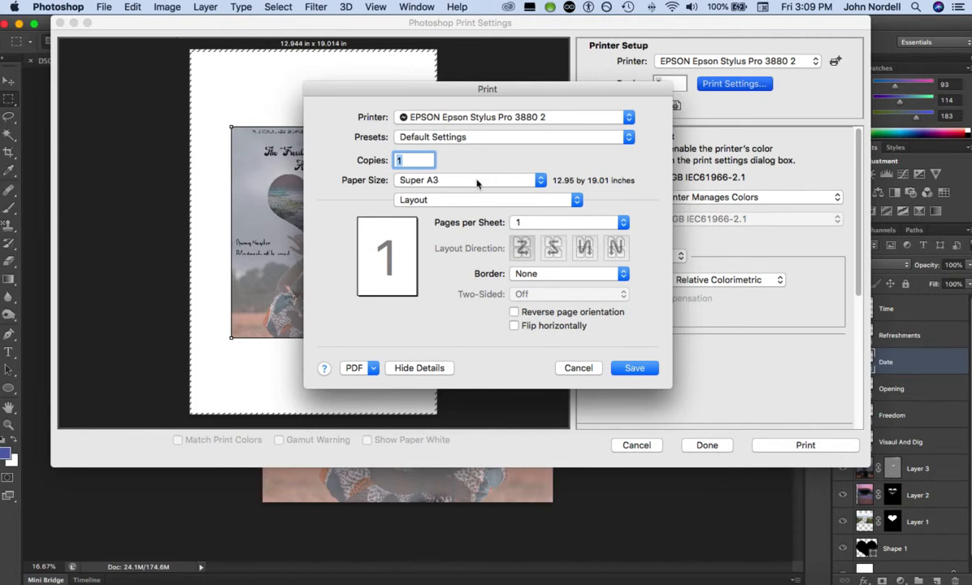
pyautogui.moveTo(562, 187)
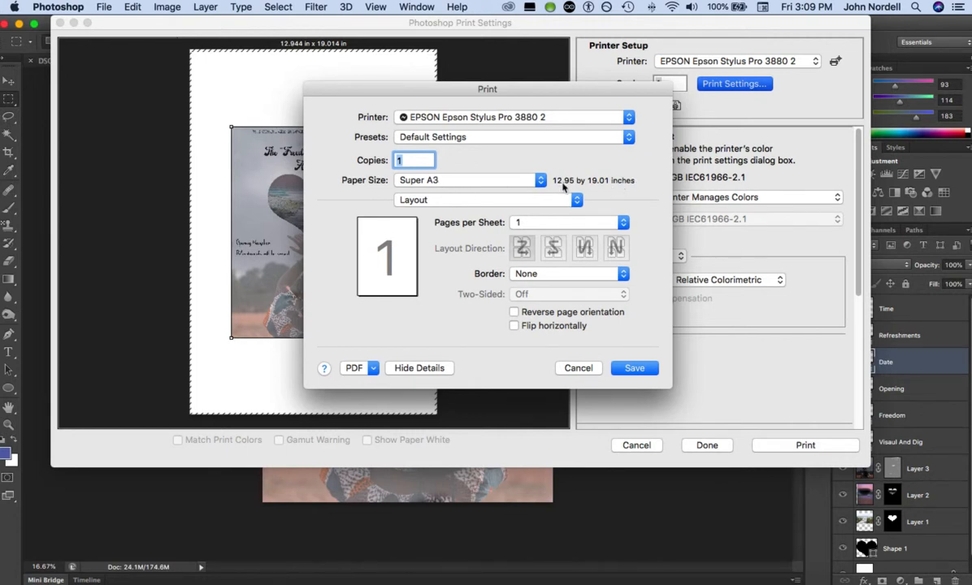
pyautogui.moveTo(578, 191)
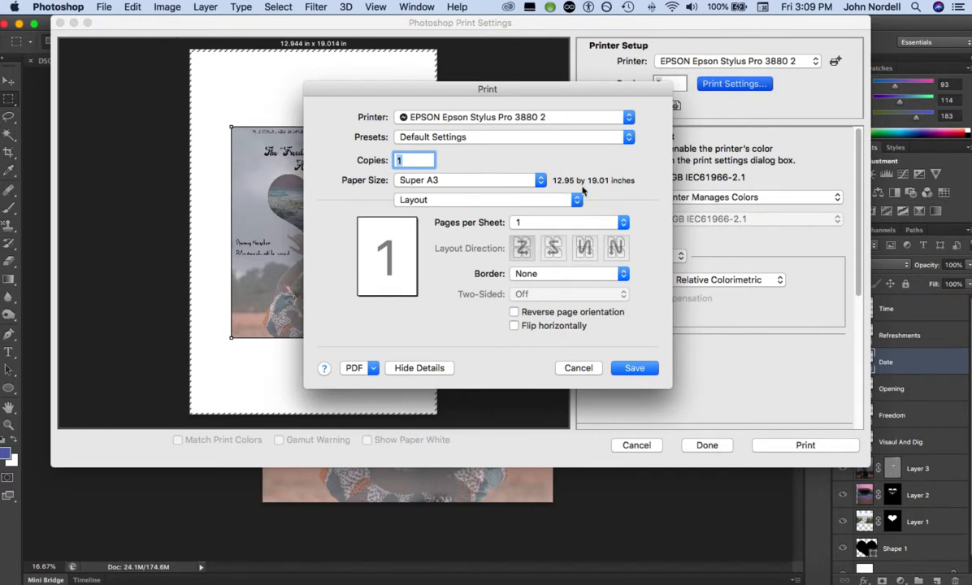
pyautogui.moveTo(580, 188)
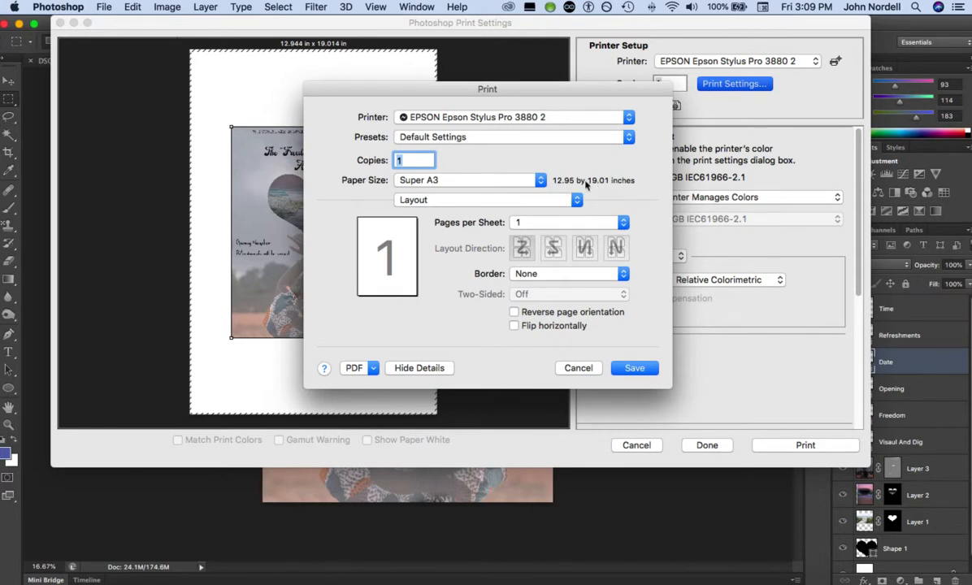
pyautogui.moveTo(520, 198)
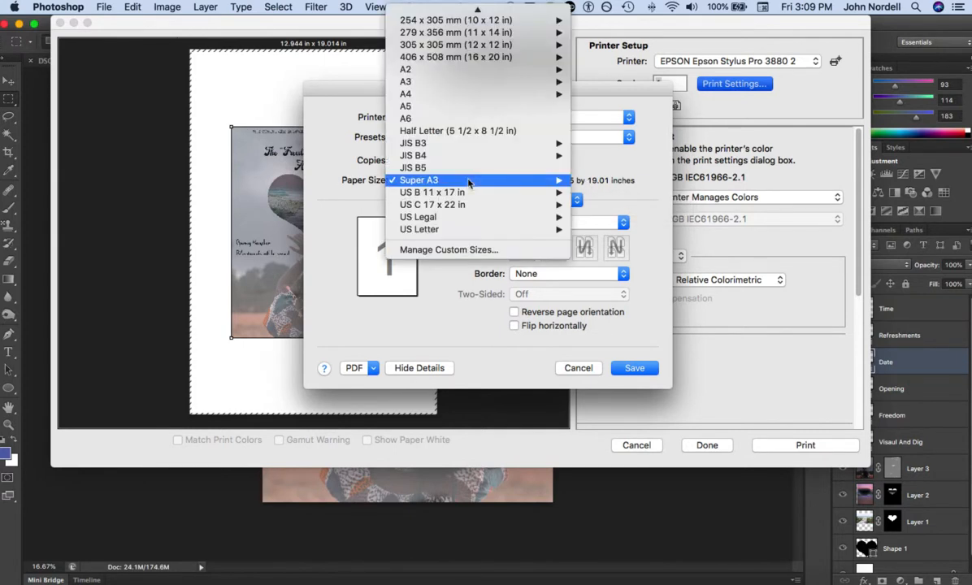
pyautogui.moveTo(420, 229)
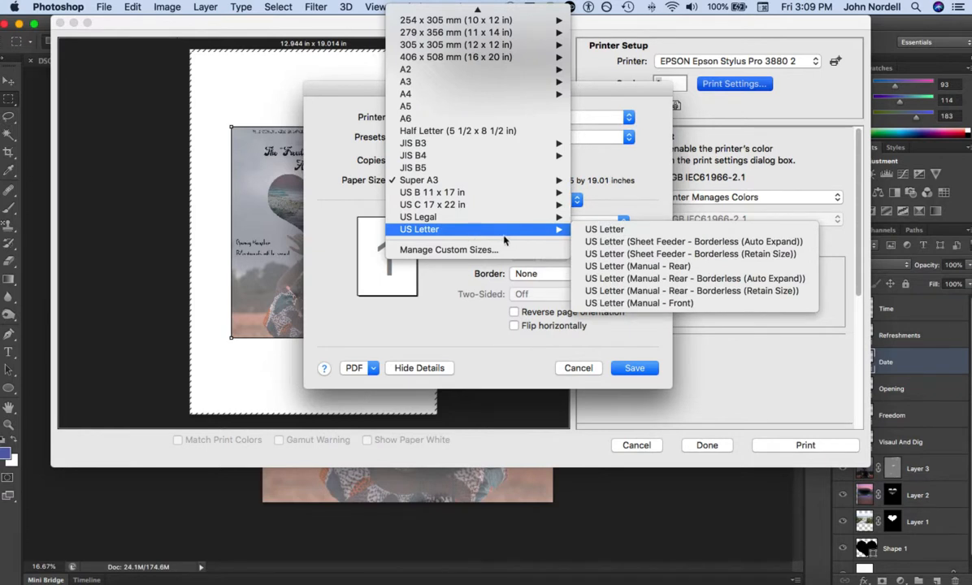
pyautogui.moveTo(604, 229)
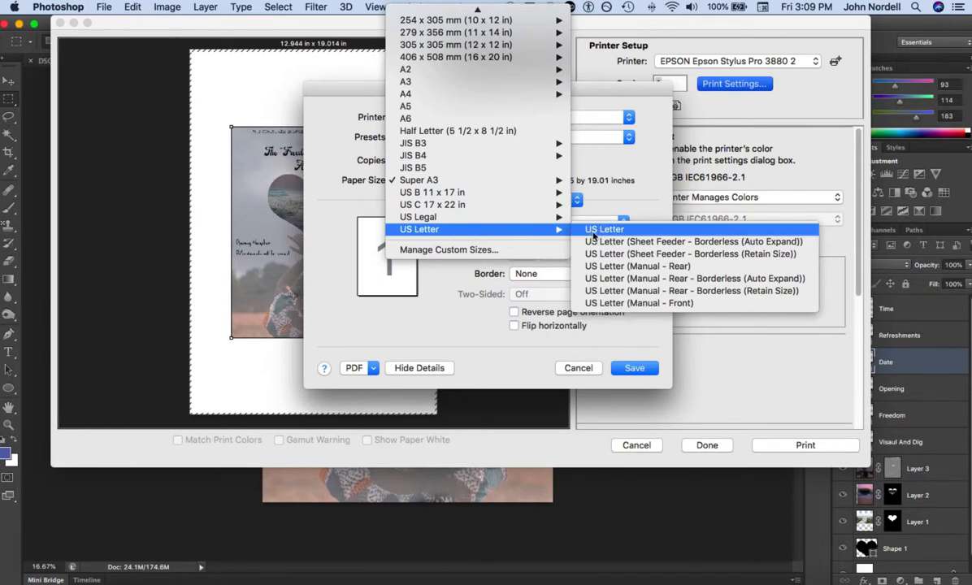
# Step: Set the printer's paper size to US Letter, 8.50 by 11.00 inches
pyautogui.click(605, 228)
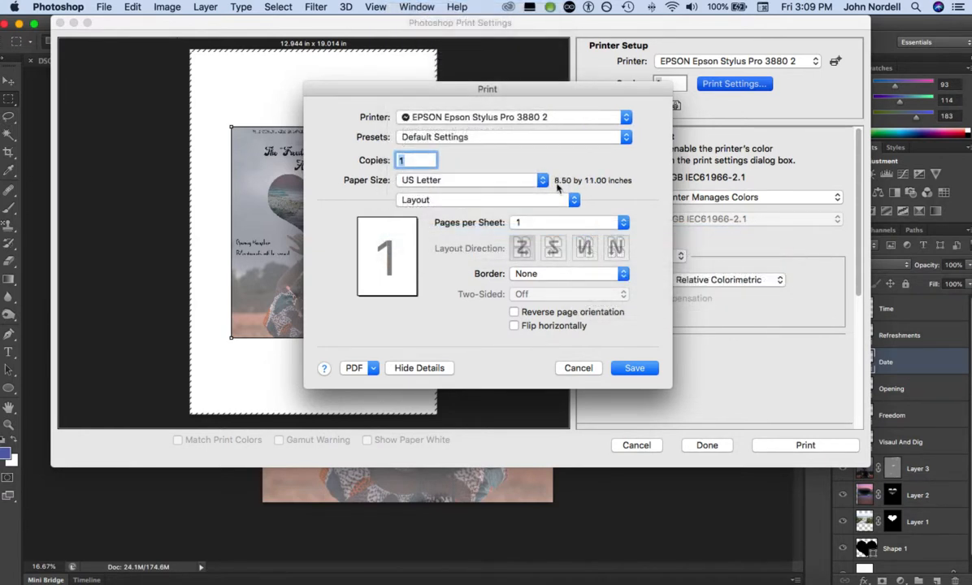
pyautogui.moveTo(463, 179)
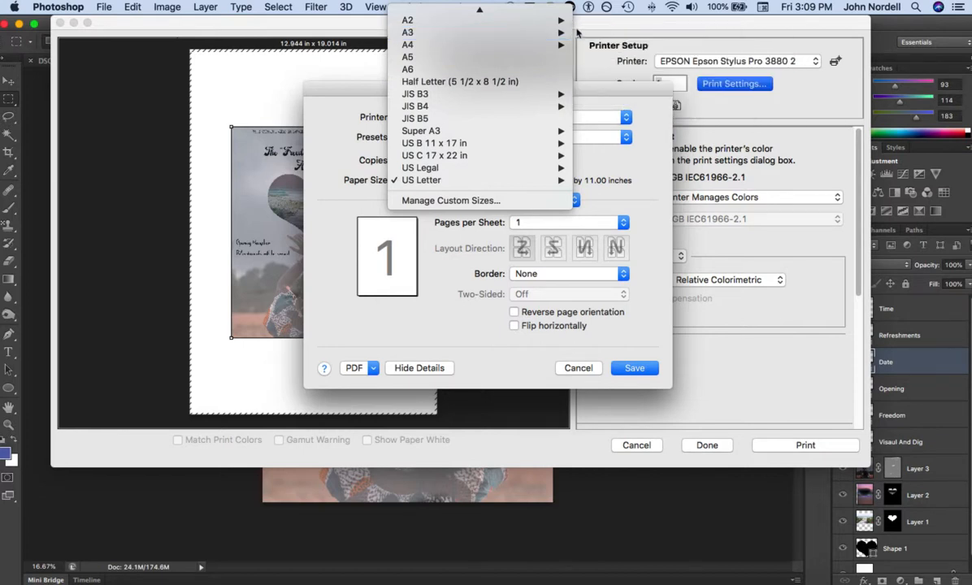
pyautogui.moveTo(406, 32)
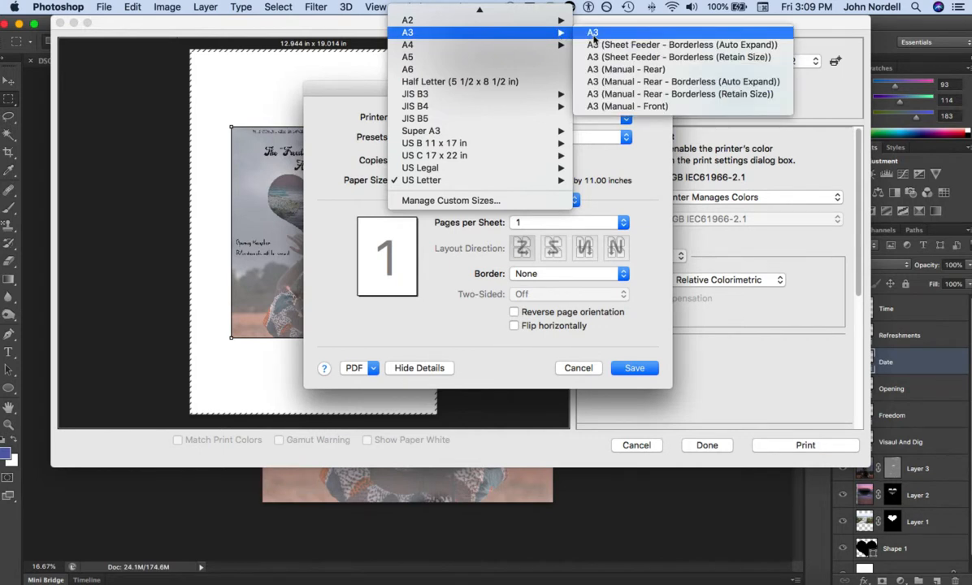
# Step: Set paper size to A3 (11.69 by 16.53 inches) and save it back to Photoshop
pyautogui.click(593, 32)
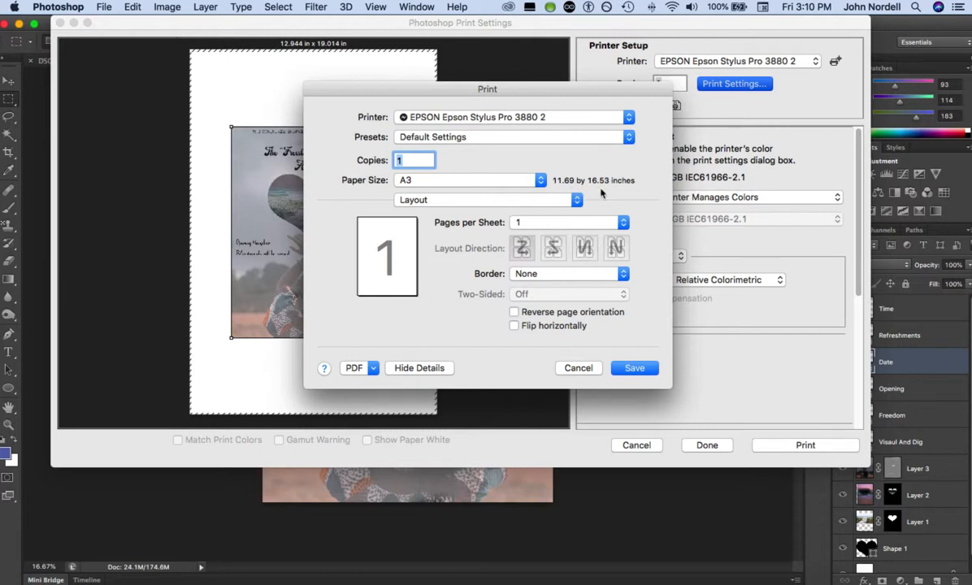
pyautogui.moveTo(620, 192)
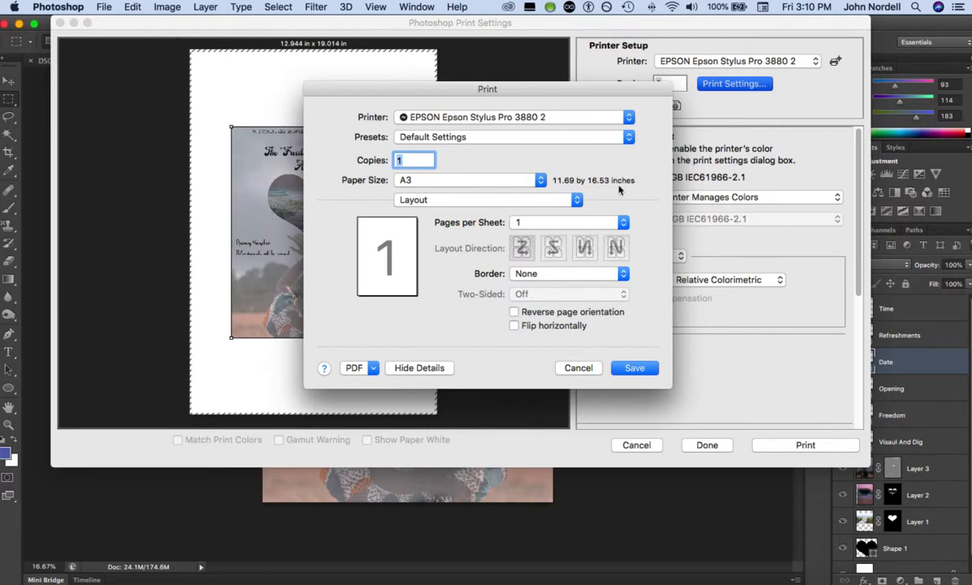
pyautogui.moveTo(620, 185)
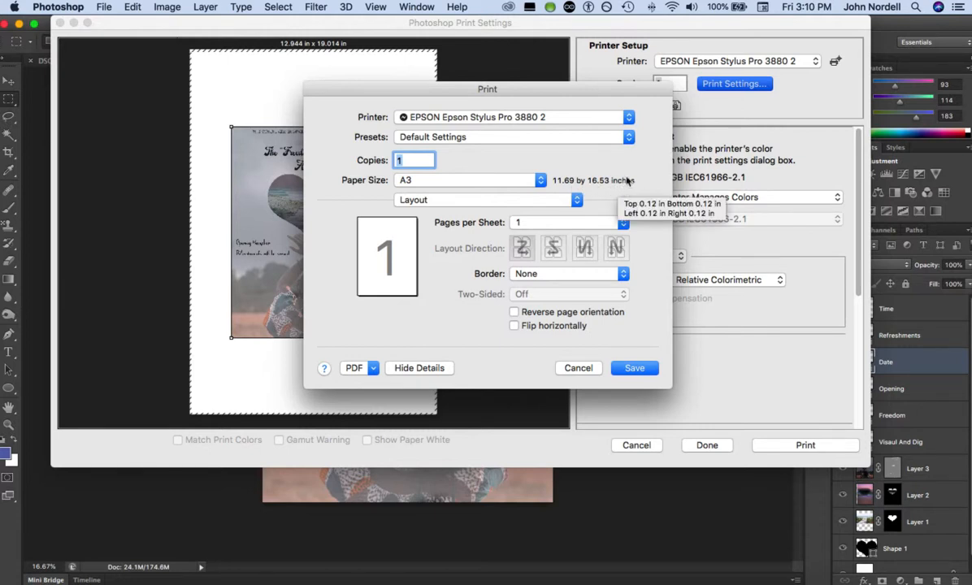
pyautogui.moveTo(620, 171)
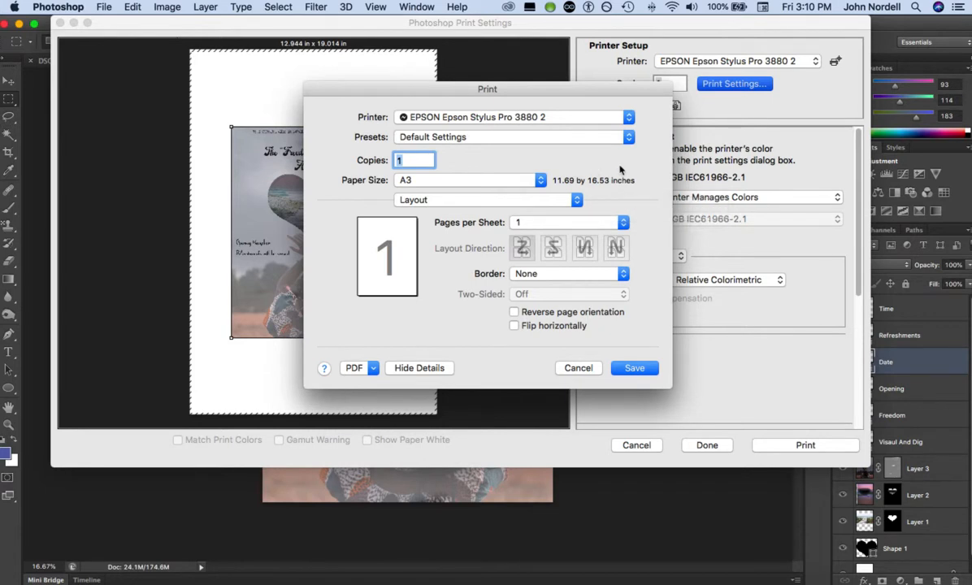
pyautogui.moveTo(626, 380)
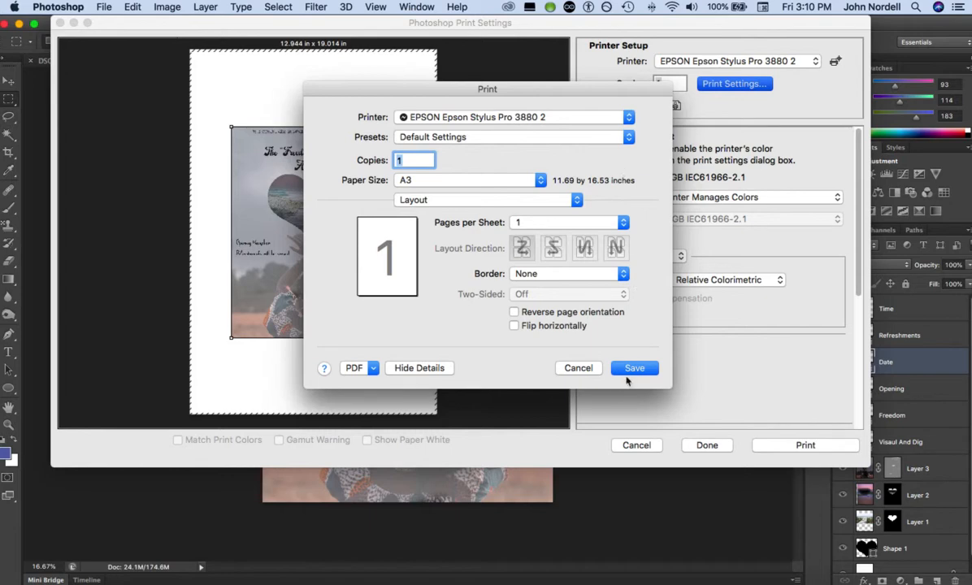
pyautogui.click(634, 367)
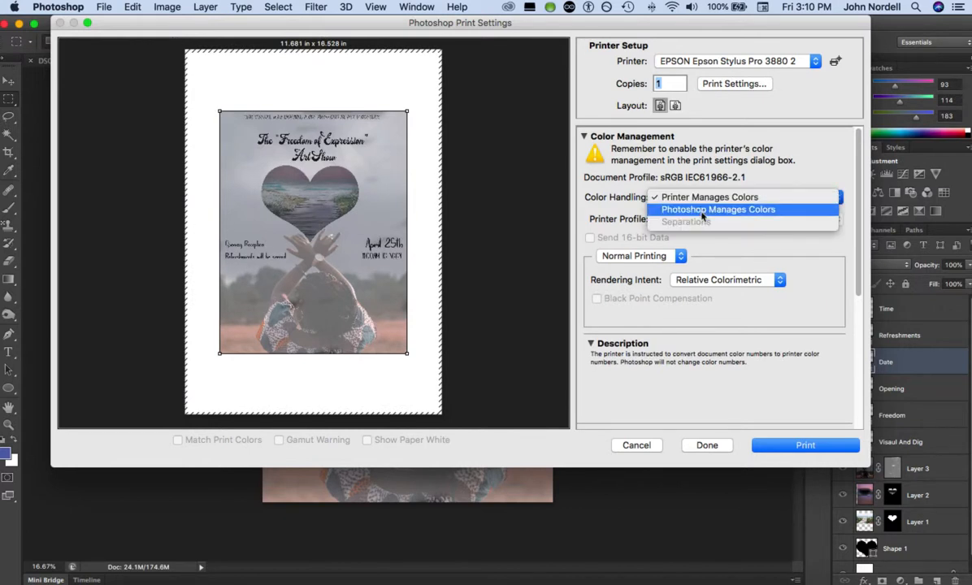
# Step: Have Photoshop manage colours with the Epson 3880 Premium Luster Photo Paper profile
pyautogui.click(719, 208)
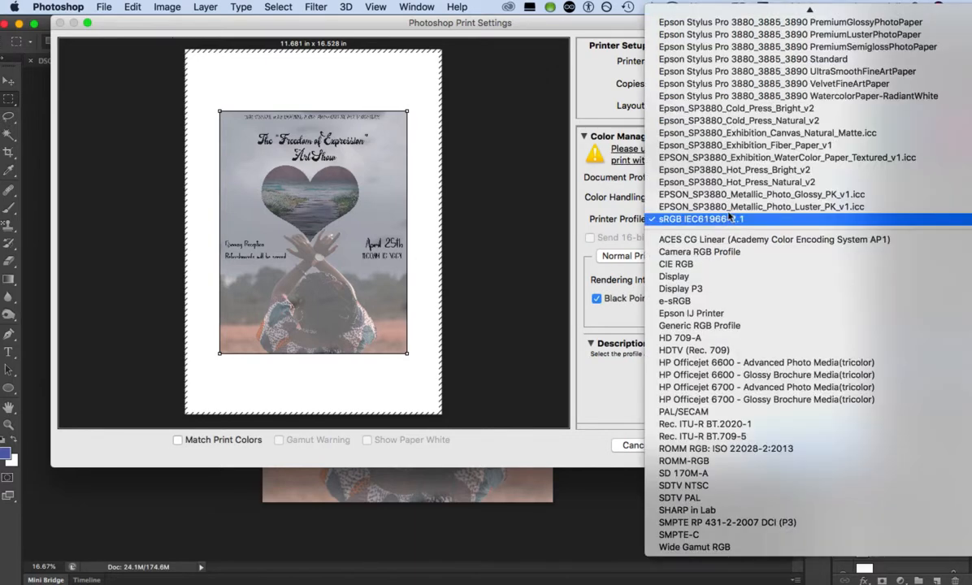
pyautogui.scroll(3)
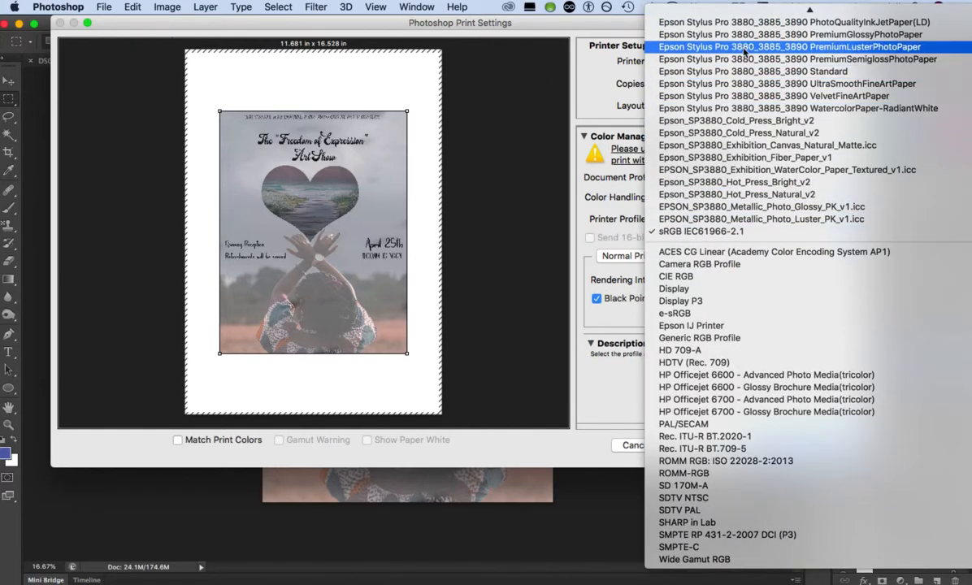
pyautogui.click(787, 45)
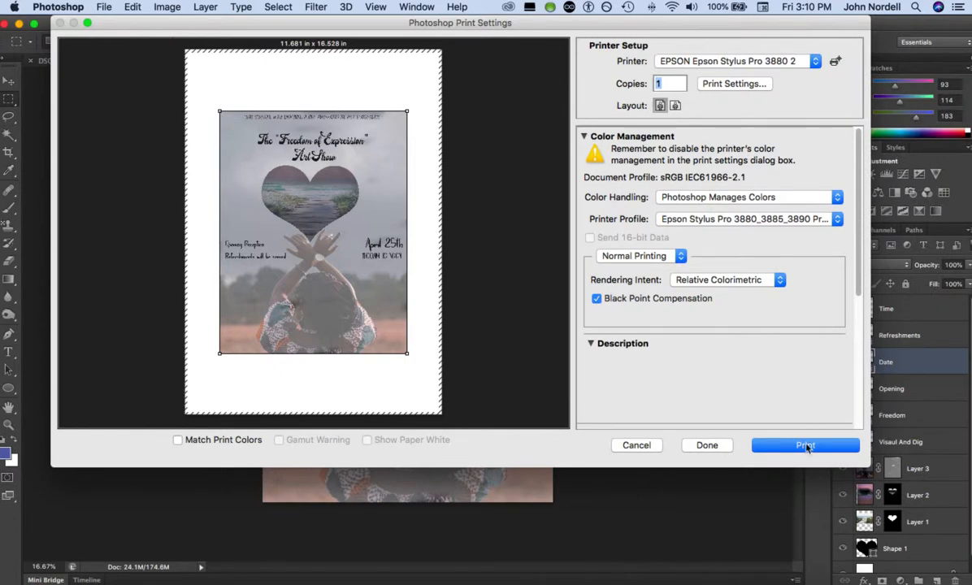